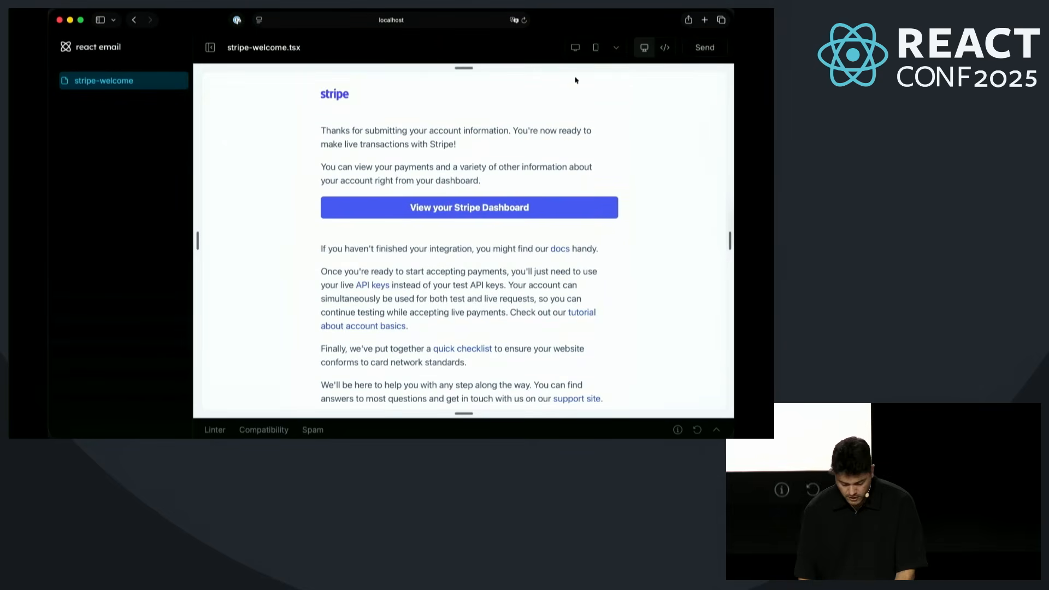
Step: Switch the Stripe welcome email preview to phone width, then back to desktop width
{"action": "left_click", "coordinate": [594, 47]}
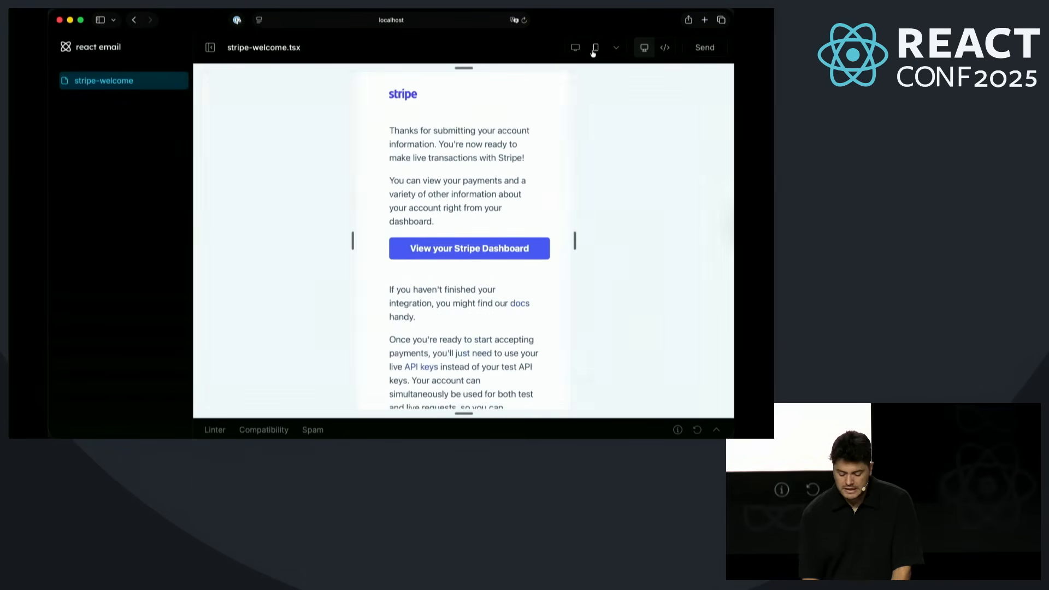
{"action": "left_click", "coordinate": [575, 47]}
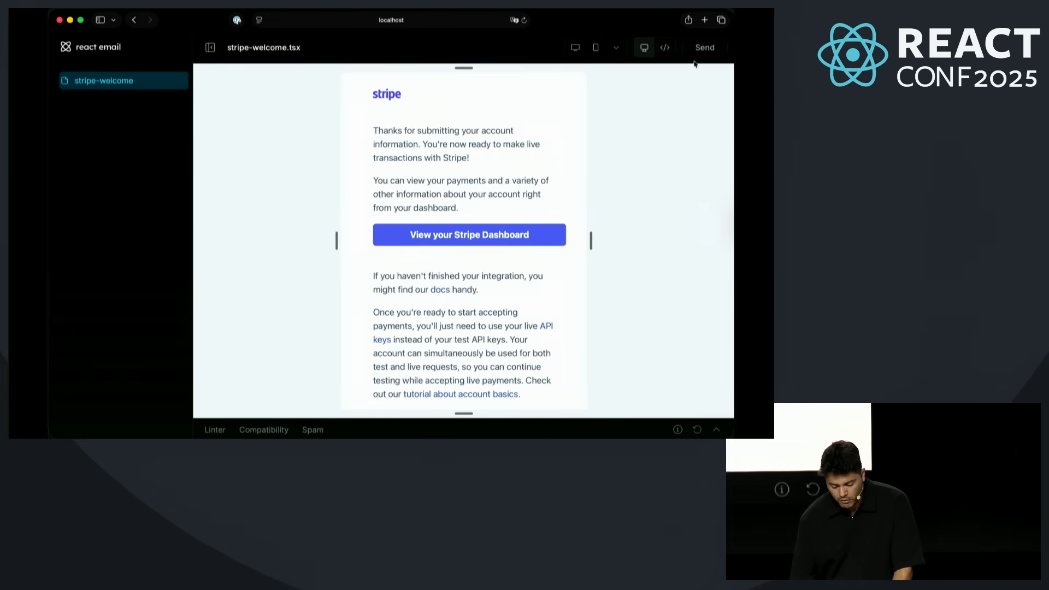
{"action": "left_click", "coordinate": [703, 47]}
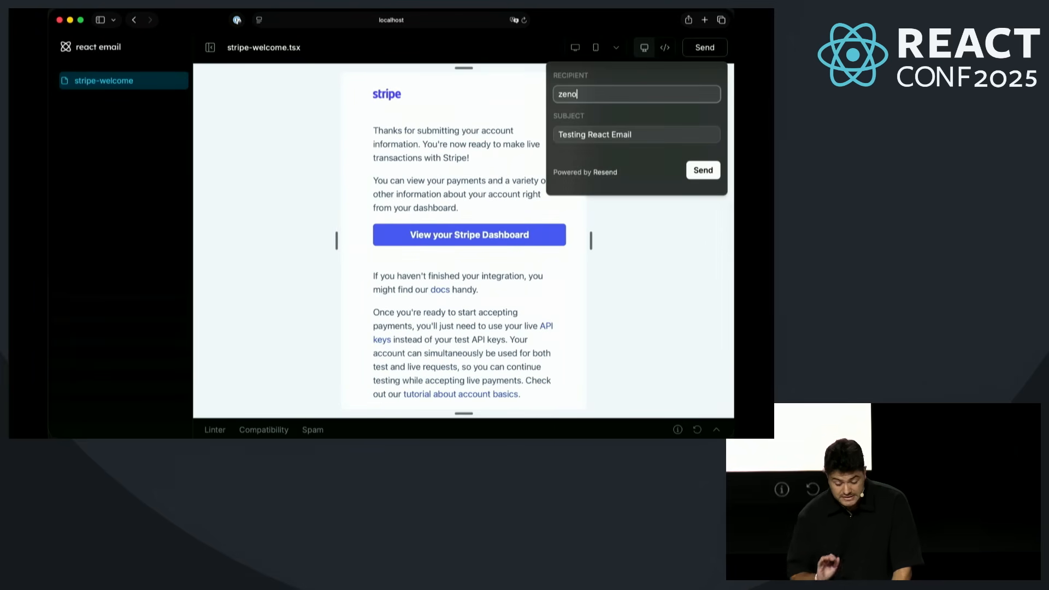
{"action": "type", "text": "@gmail.com"}
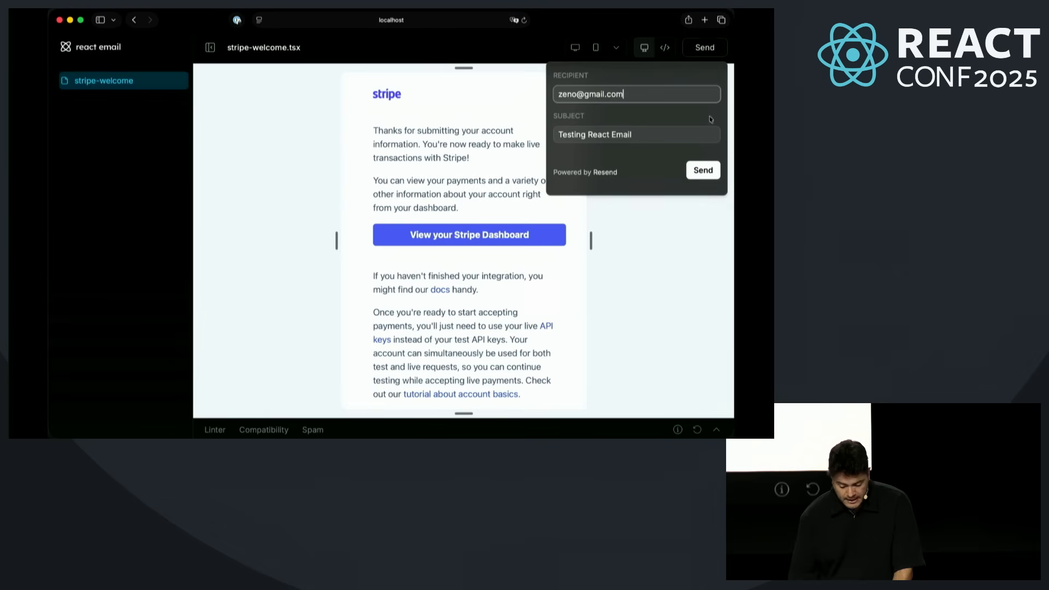
{"action": "left_click", "coordinate": [702, 170]}
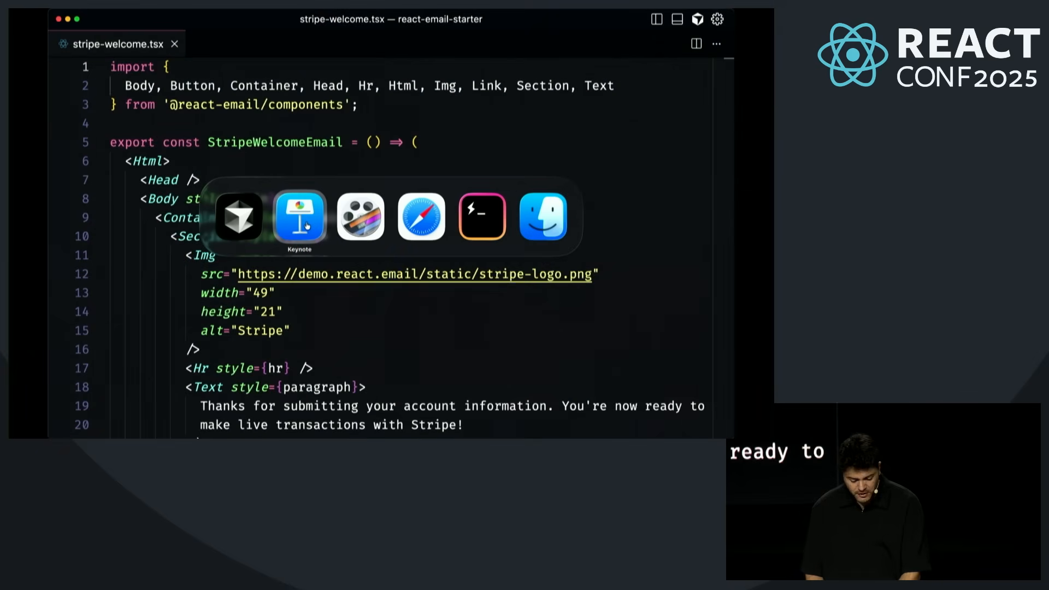
{"action": "mouse_move", "coordinate": [238, 215]}
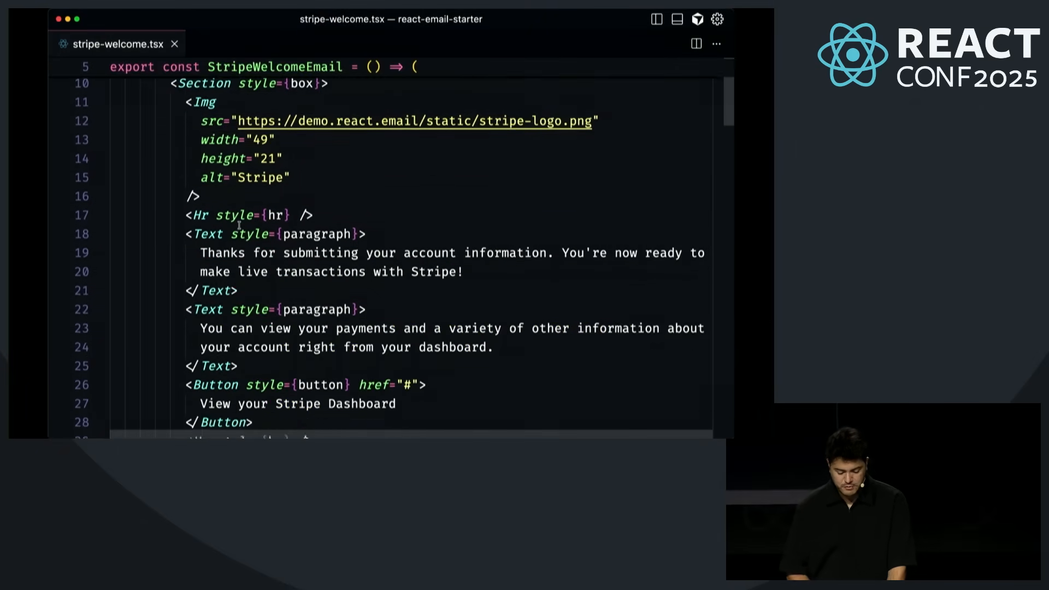
{"action": "scroll", "scroll_direction": "down", "scroll_amount": 3}
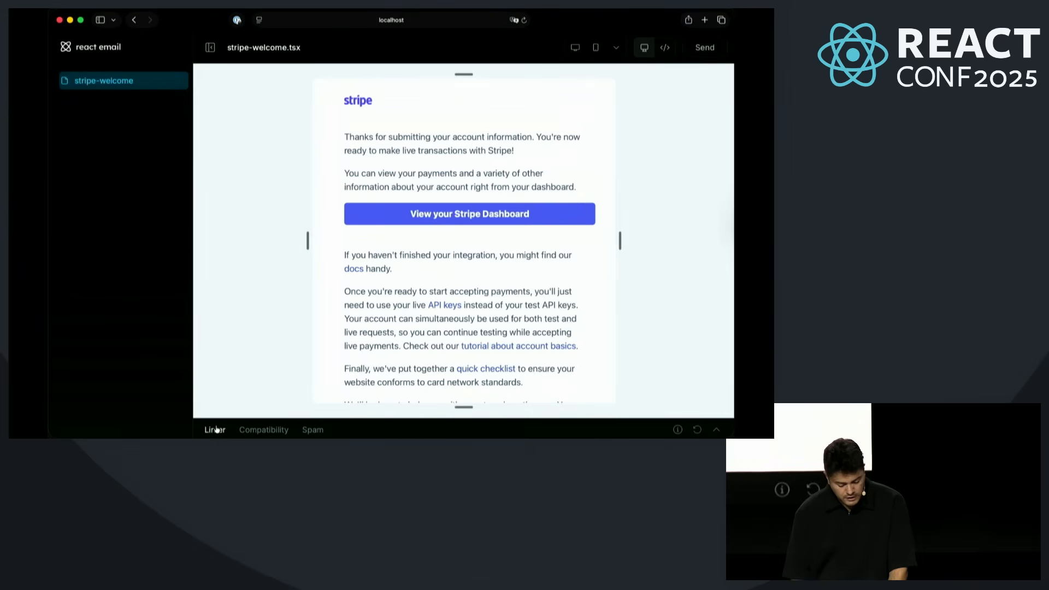
Step: Expand the Linter results showing the dashboard button's broken-link syntax error
{"action": "left_click", "coordinate": [215, 429]}
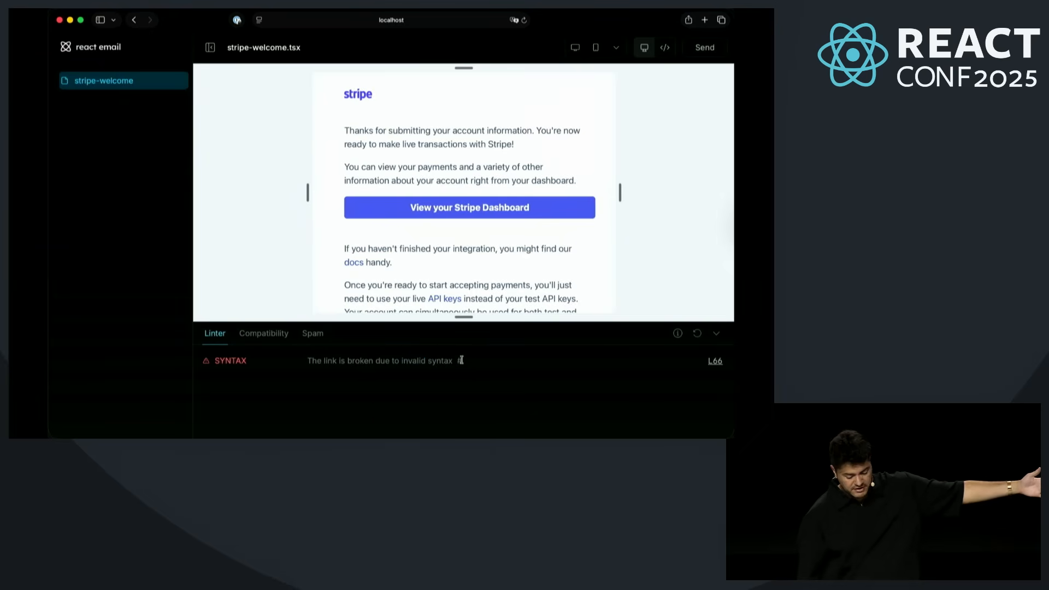
{"action": "left_click", "coordinate": [664, 47]}
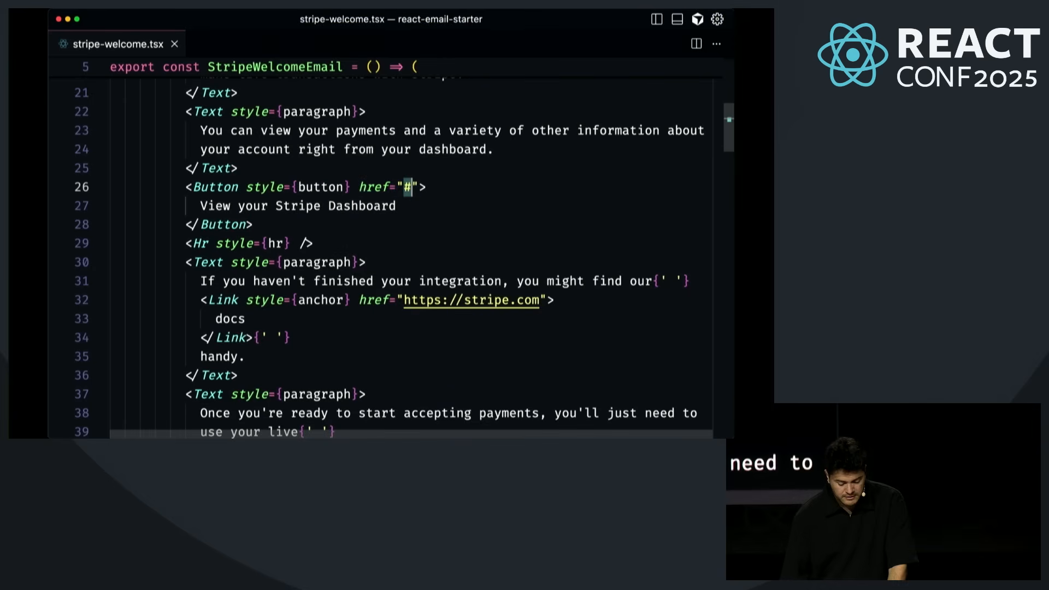
Step: Begin replacing the Button href="#" with an https URL in stripe-welcome.tsx
{"action": "type", "text": "https://t"}
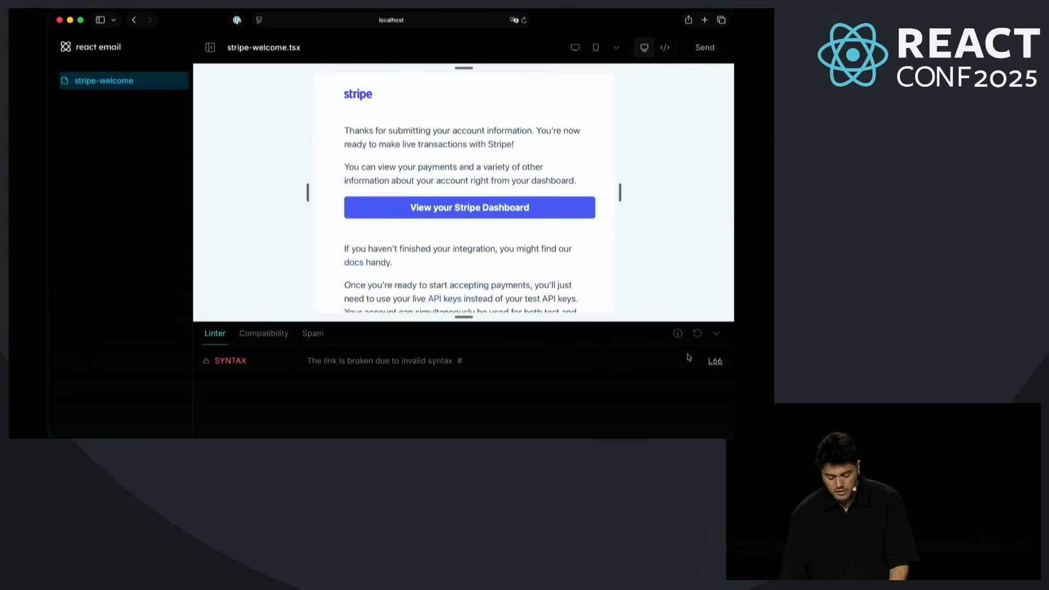
{"action": "left_click", "coordinate": [697, 333]}
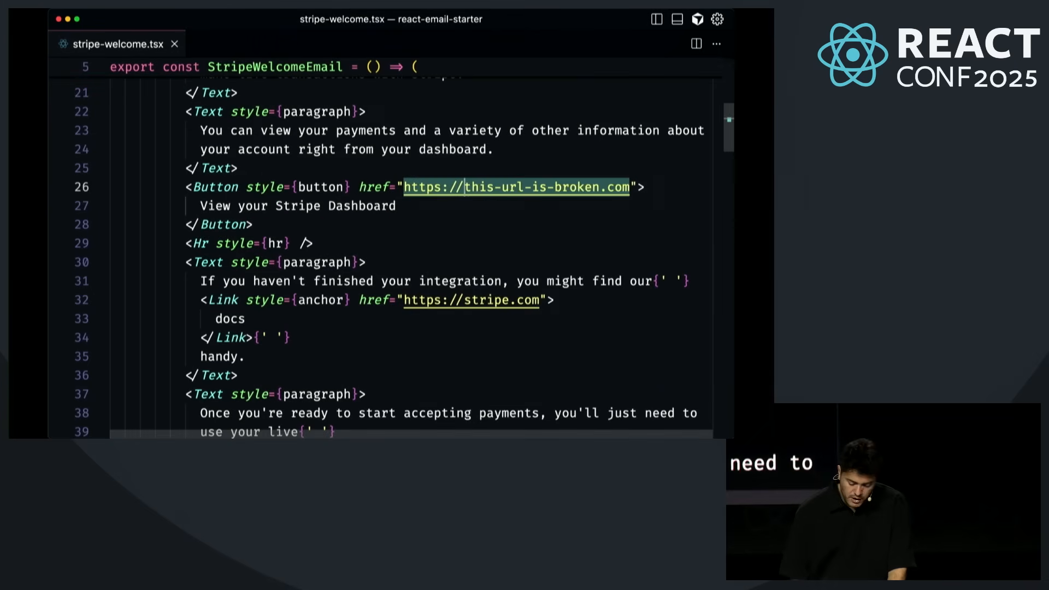
{"action": "type", "text": "https://stripetest.com"}
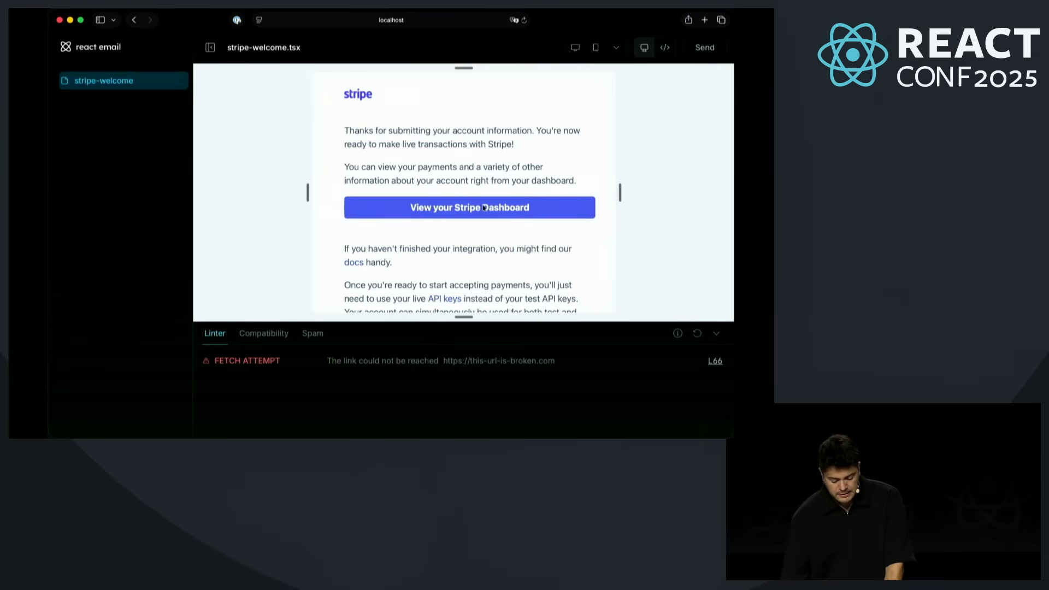
{"action": "left_click", "coordinate": [696, 333]}
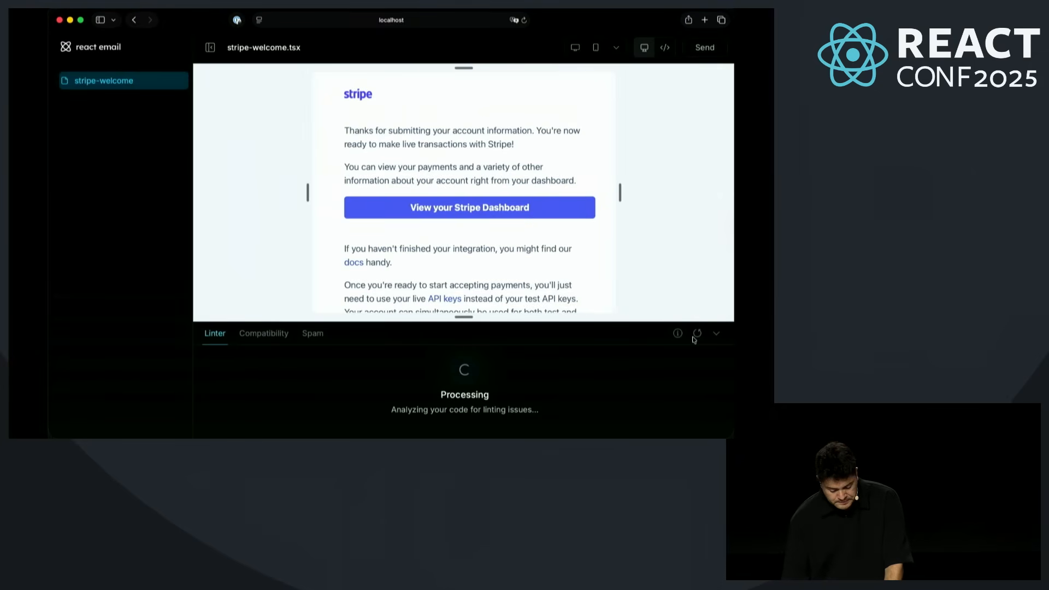